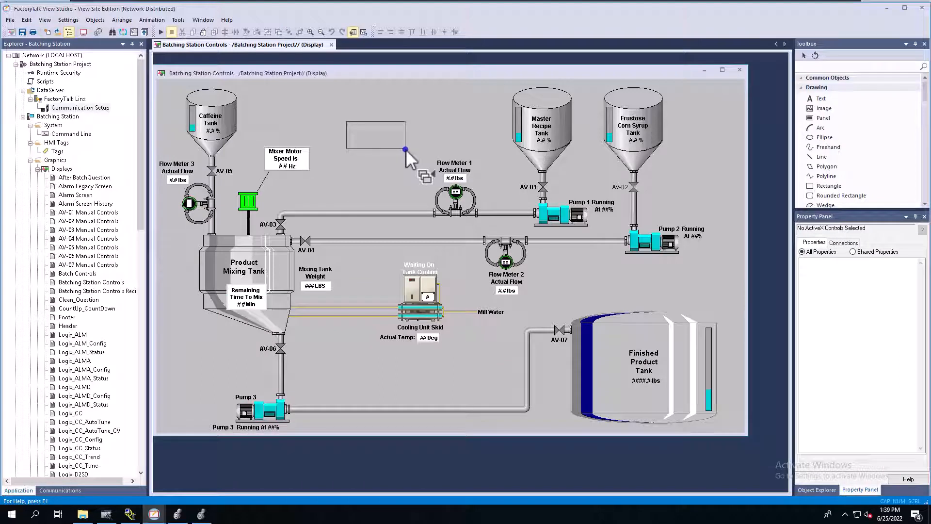
- Give the multistate indicator an Inset border style with border width 2
double_click(375, 134)
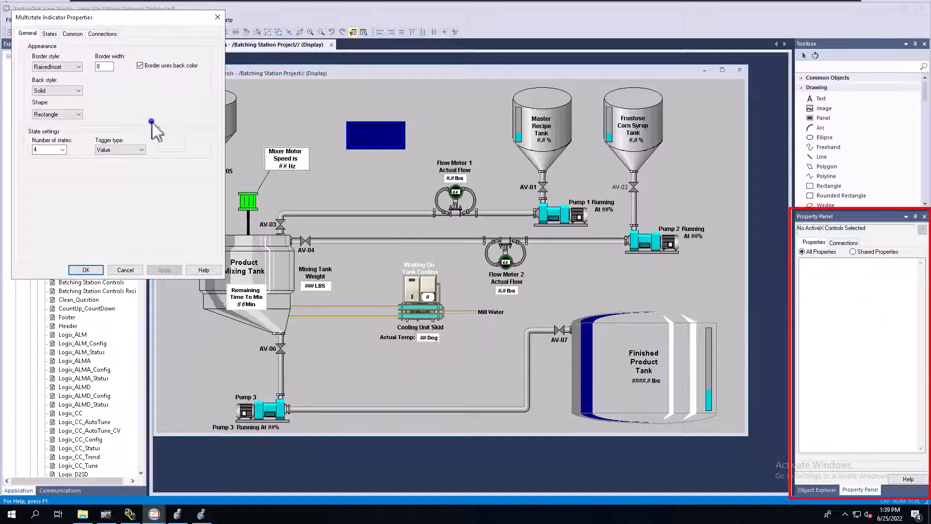
left_click(49, 33)
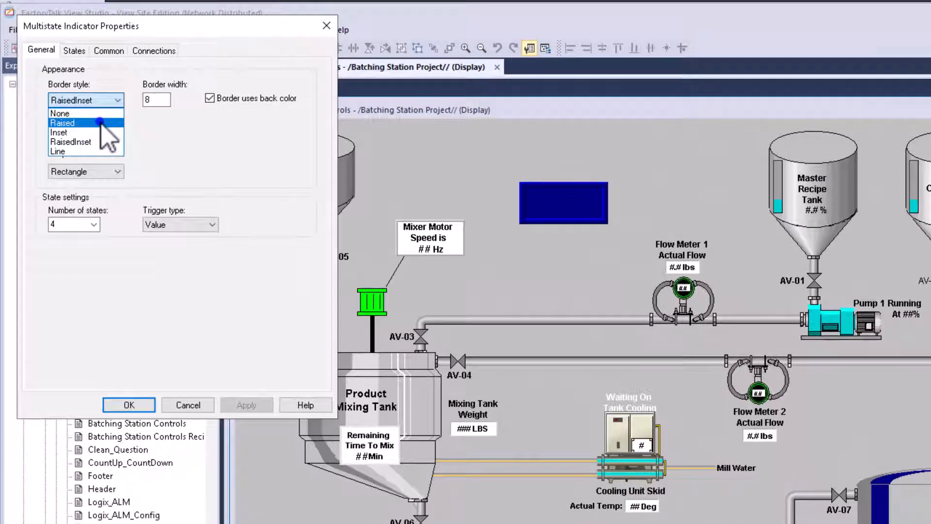
left_click(58, 131)
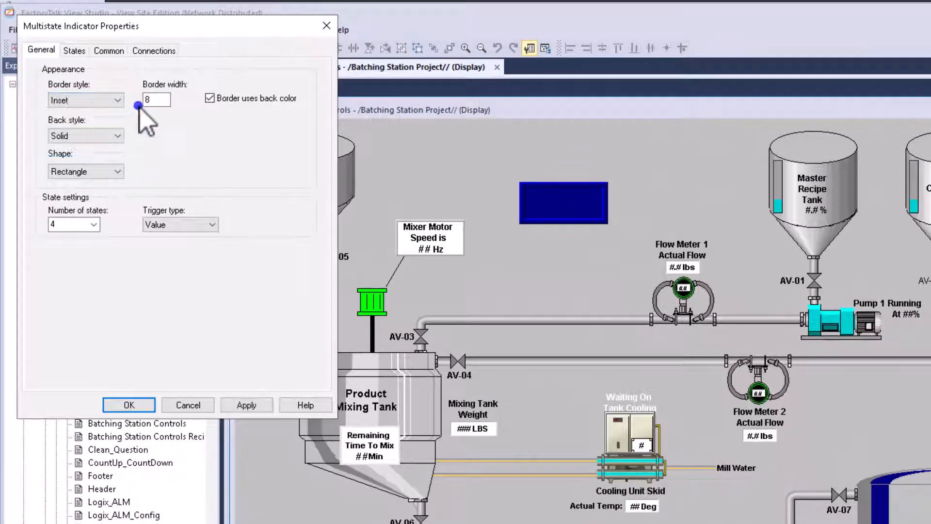
type("2")
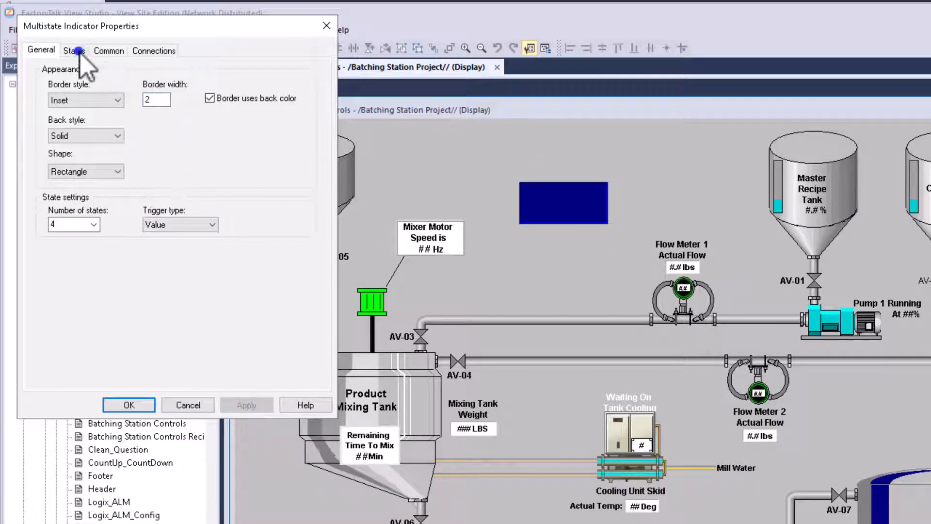
- Set the back colours of State0–State3 to gray, yellow, green and red
left_click(74, 51)
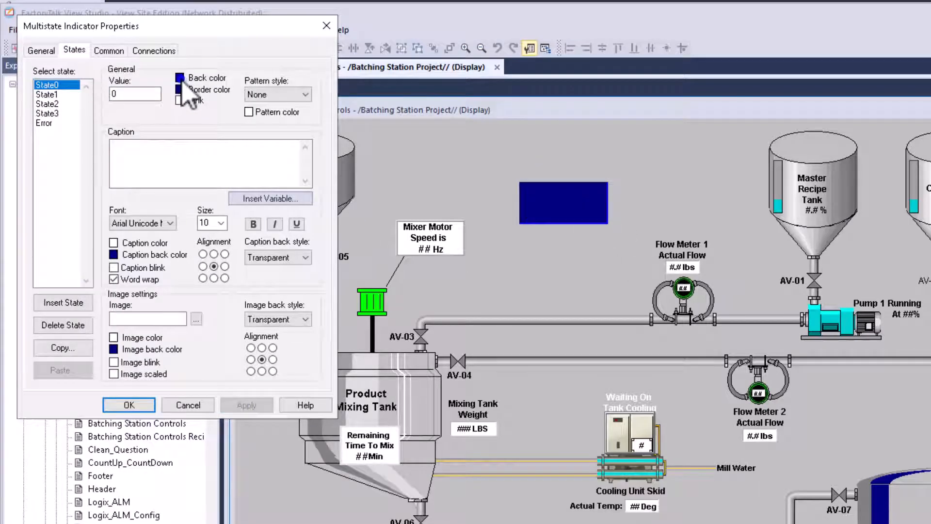
left_click(180, 77)
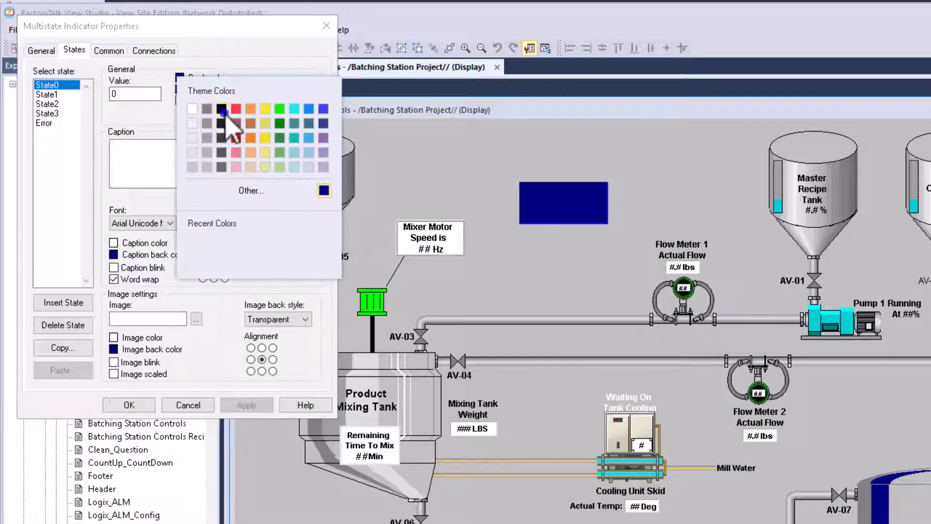
left_click(220, 108)
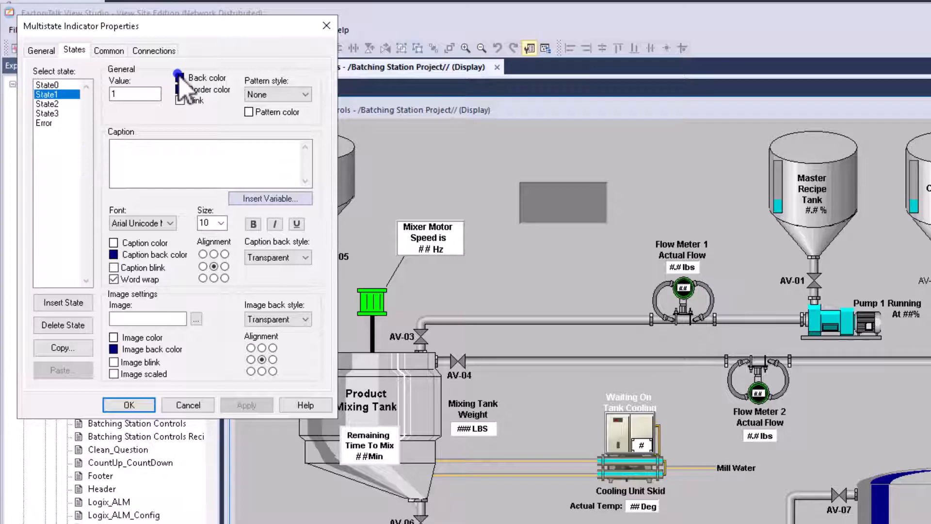
left_click(178, 77)
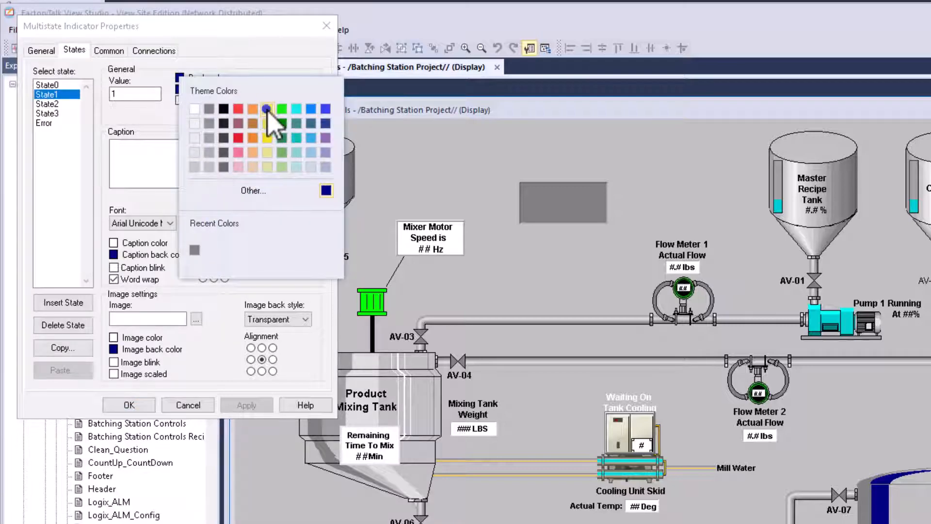
left_click(280, 106)
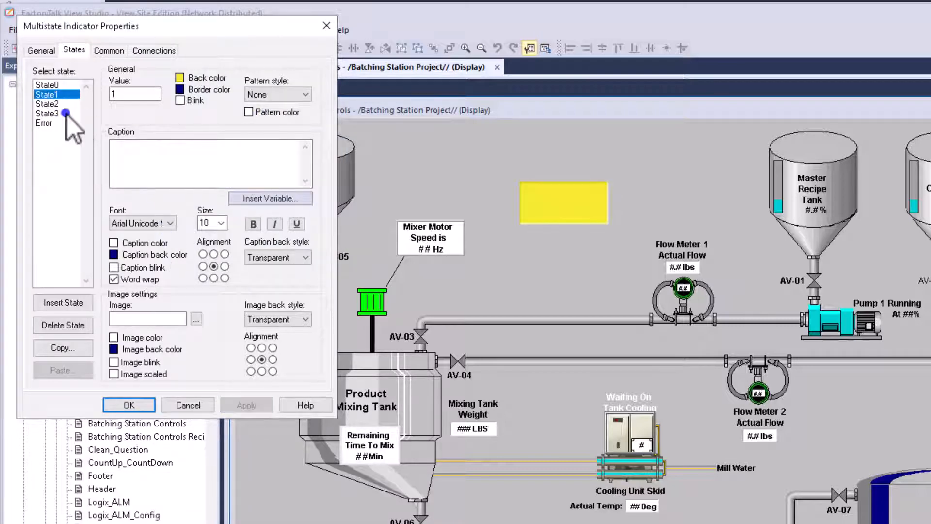
left_click(48, 103)
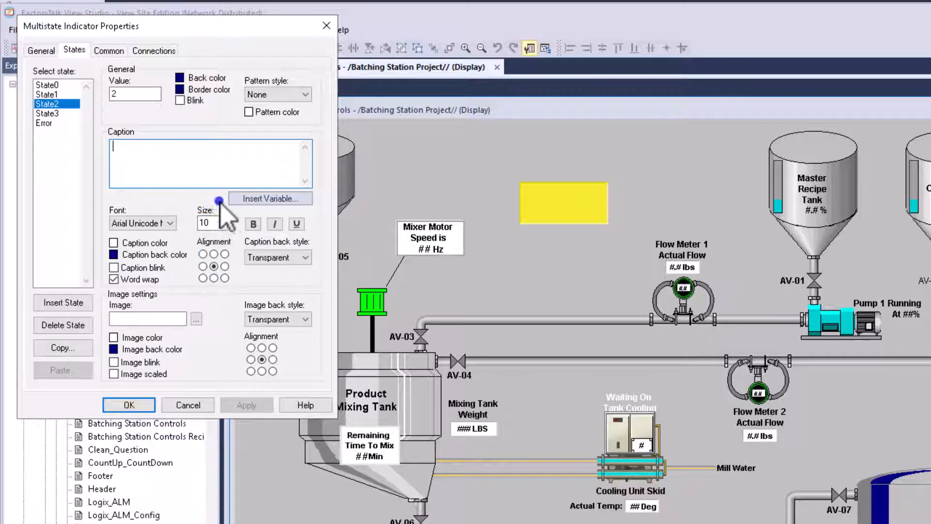
left_click(182, 77)
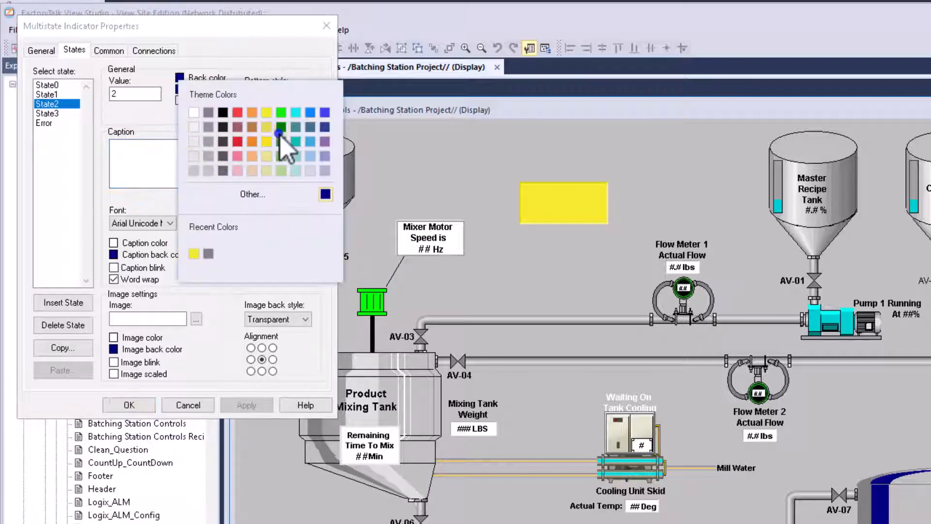
left_click(280, 134)
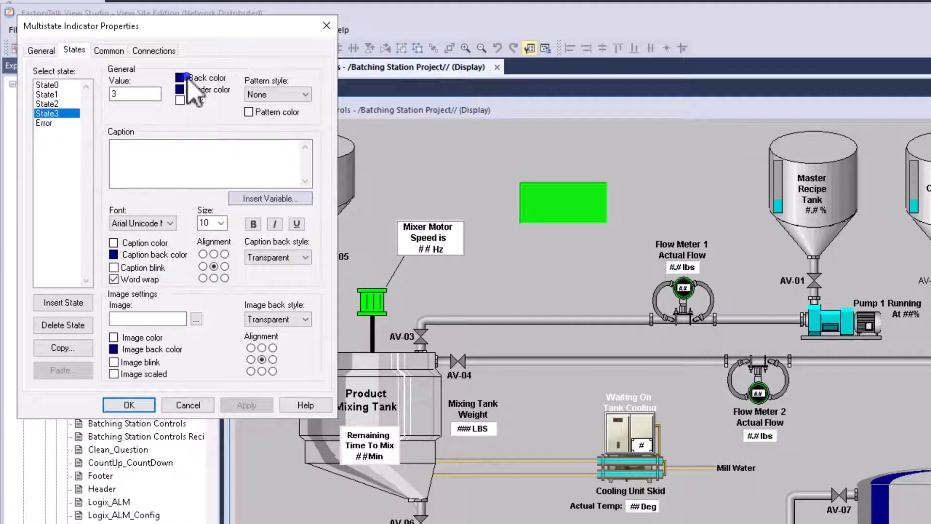
left_click(179, 78)
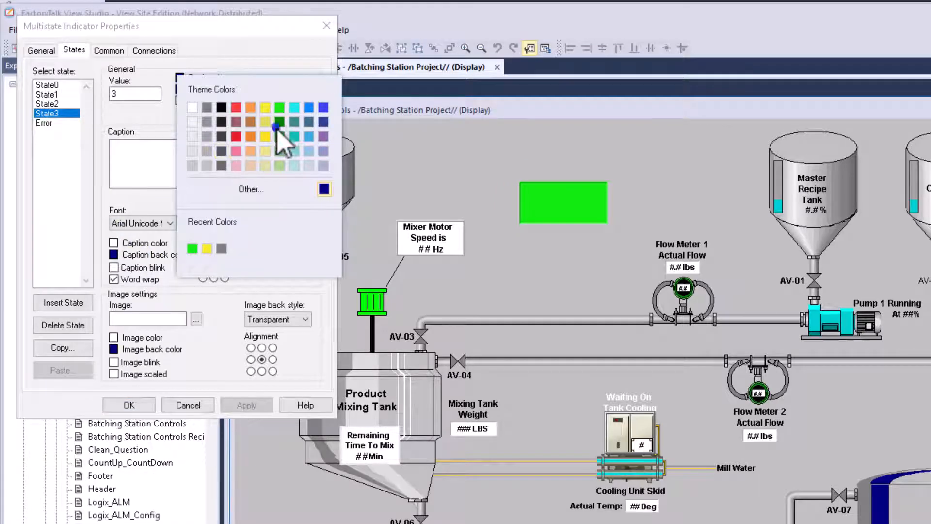
left_click(277, 127)
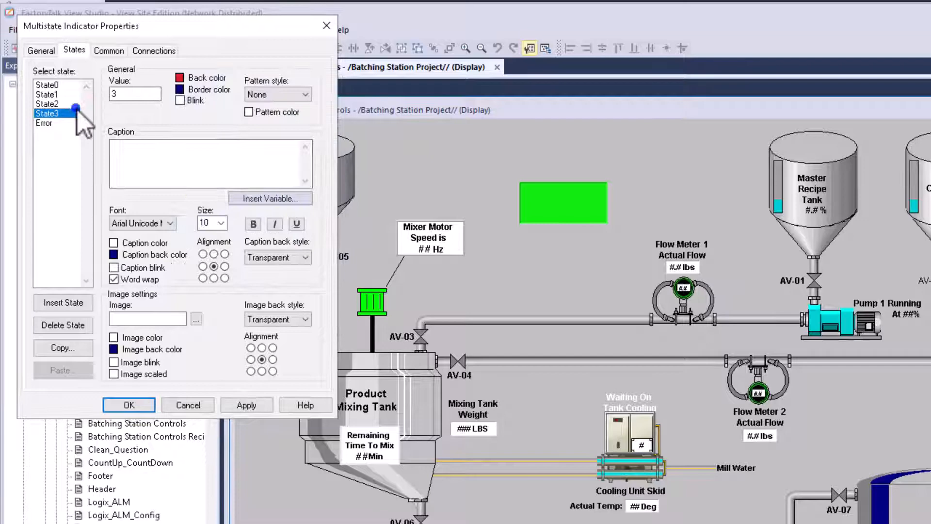
- Caption State0 'Not Running', State1 'Starting' and State2 'Running', then select State3
left_click(46, 85)
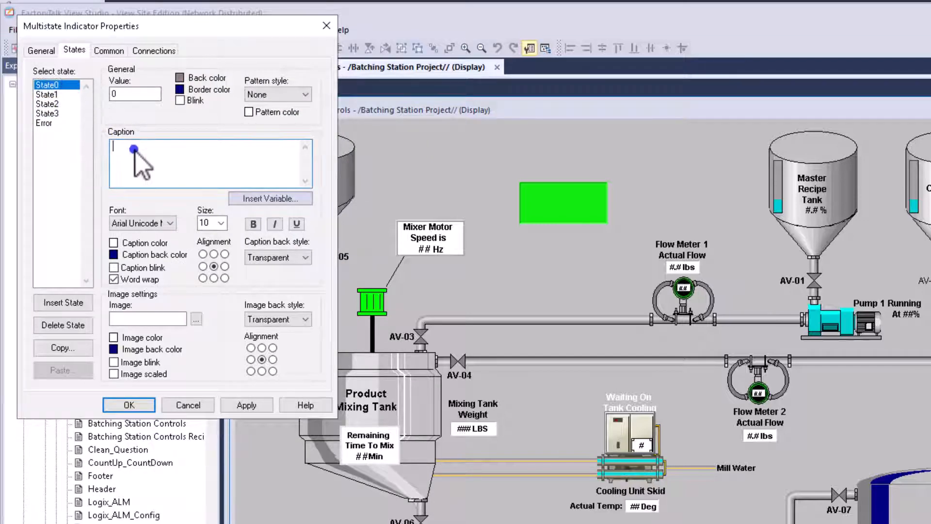
type("Not")
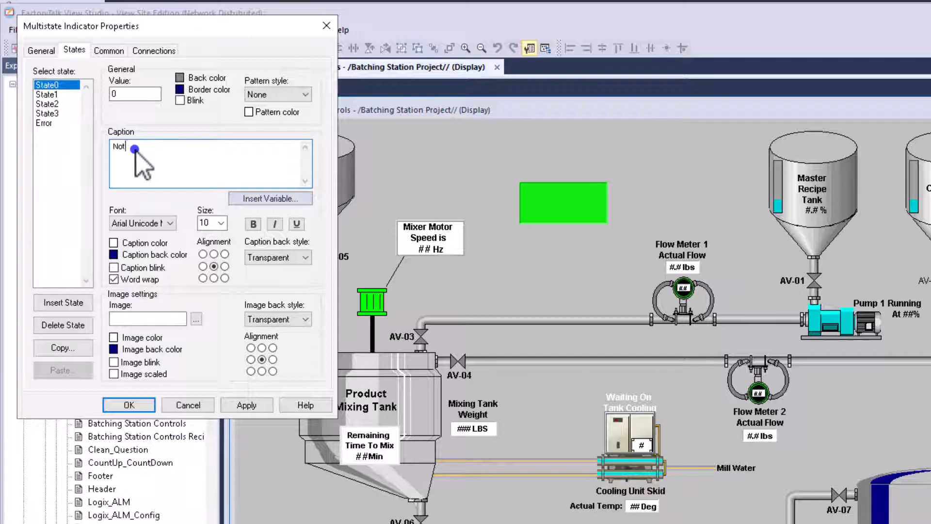
type("Runnin")
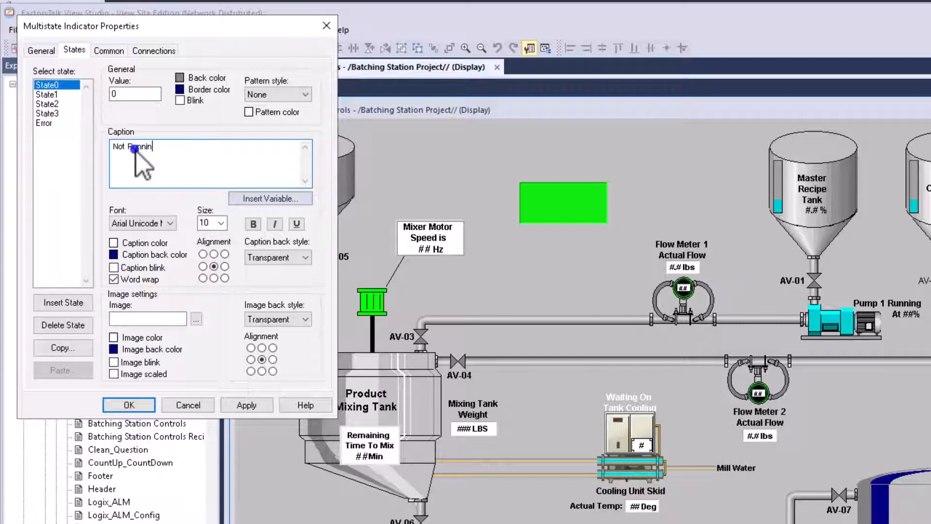
left_click(52, 93)
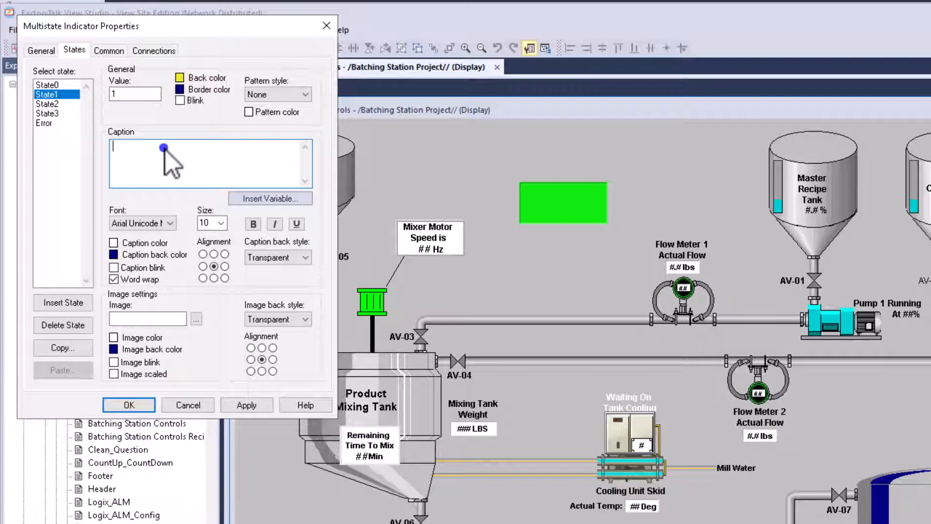
type("Starting")
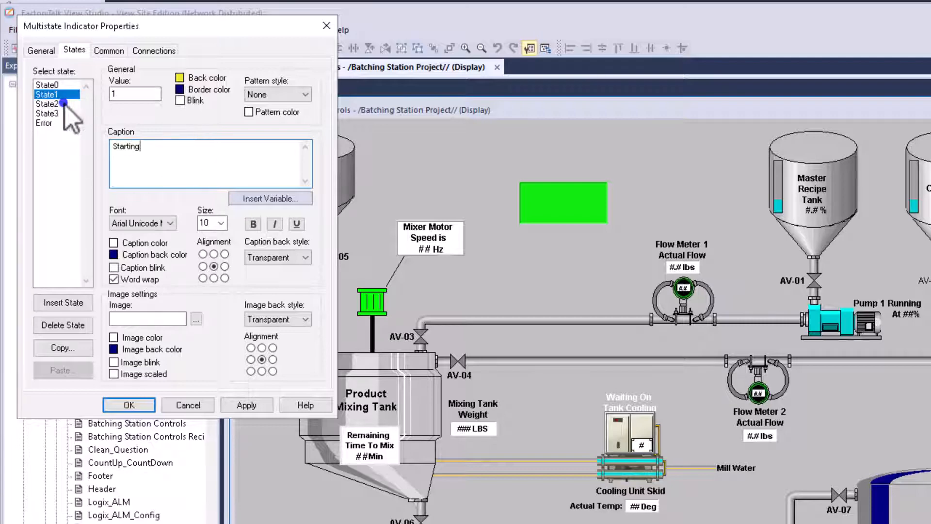
left_click(47, 103)
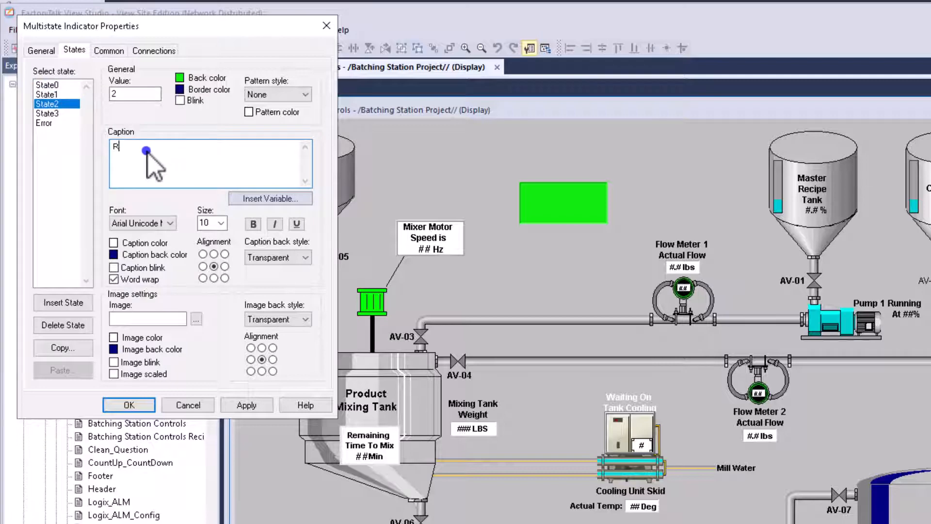
type("unn")
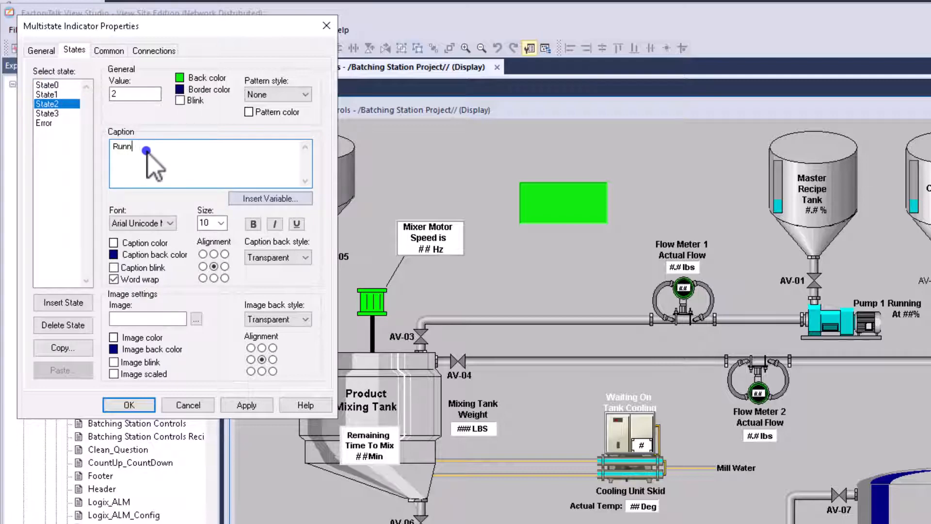
left_click(48, 113)
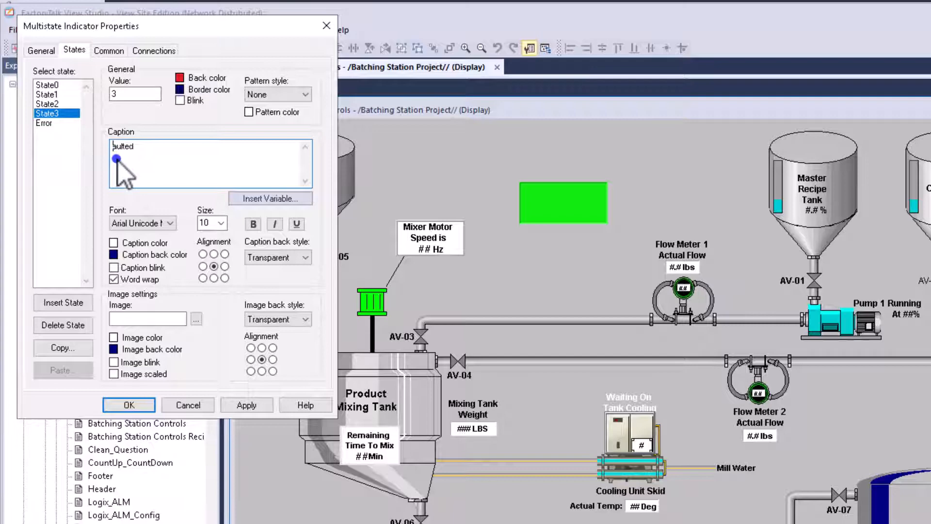
mouse_move(65, 92)
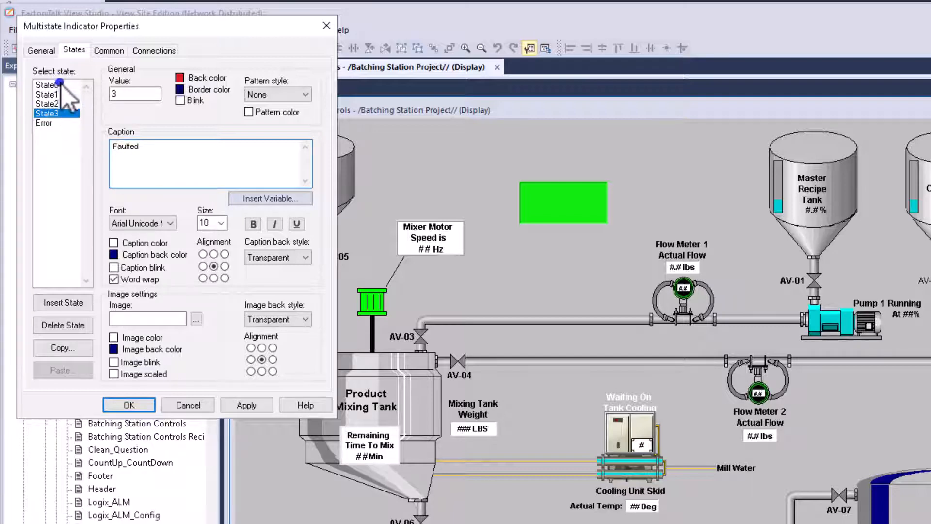
- Apply the state settings and preview the Not Running, Starting, Running and Faulted states
left_click(47, 84)
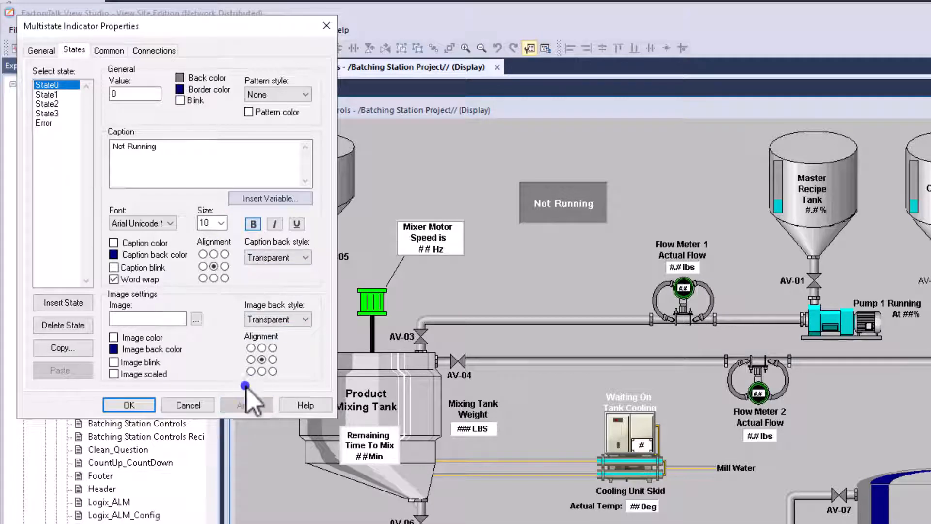
left_click(48, 94)
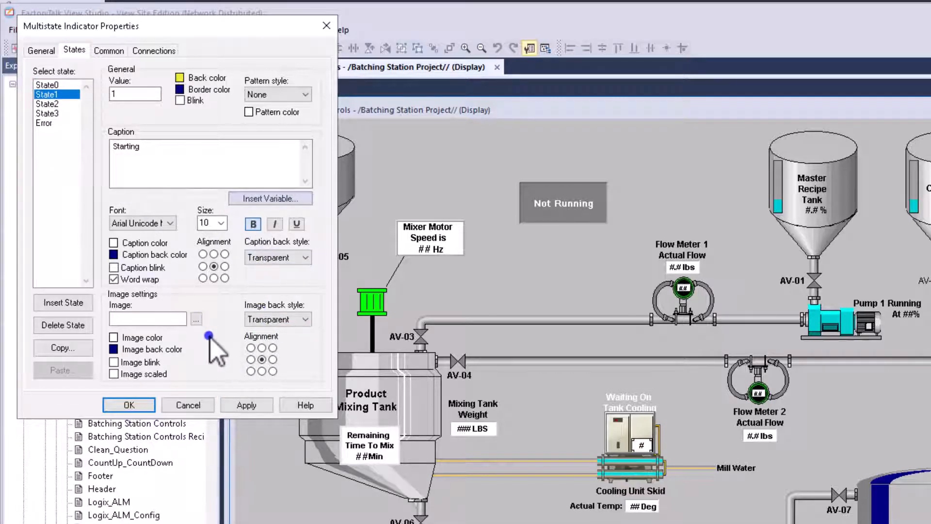
left_click(246, 404)
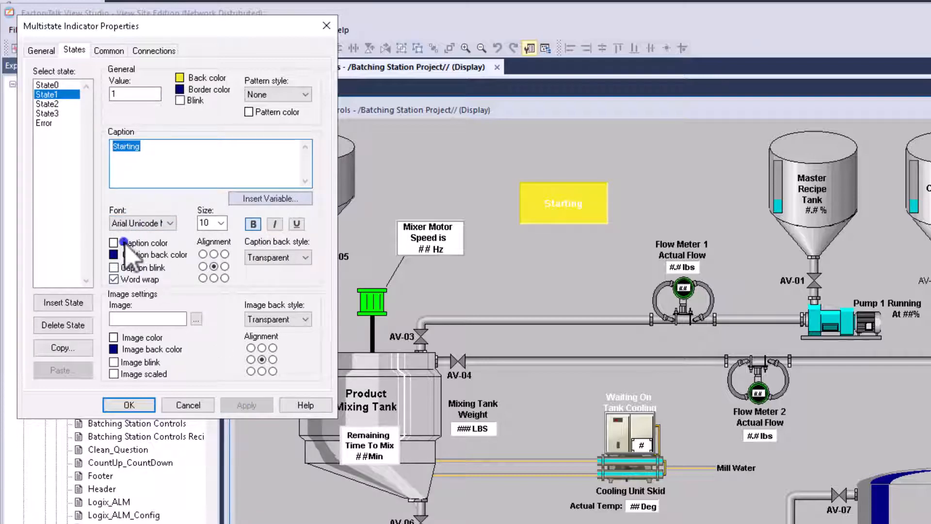
left_click(246, 404)
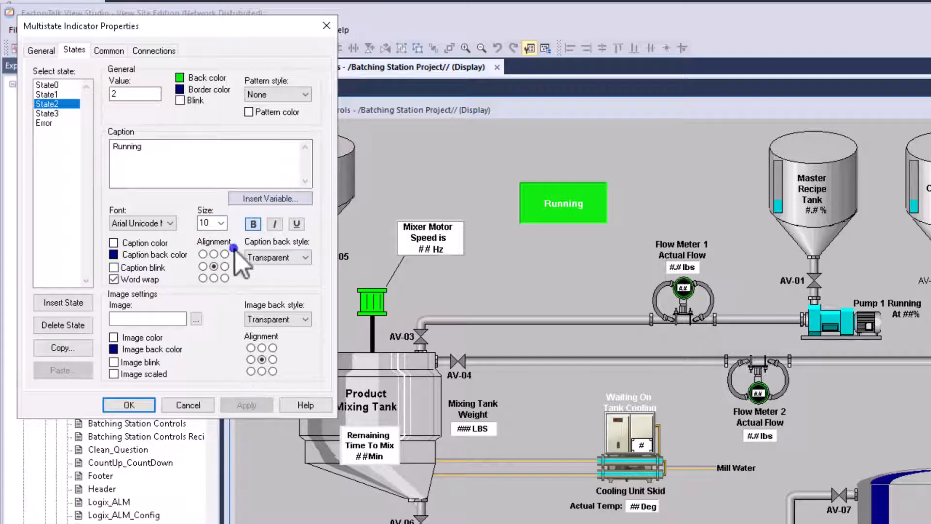
left_click(56, 113)
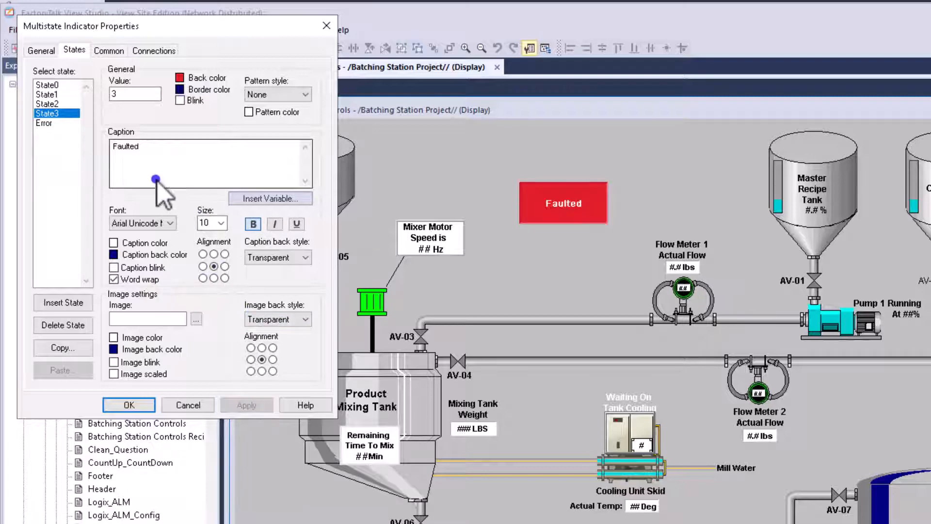
left_click(47, 84)
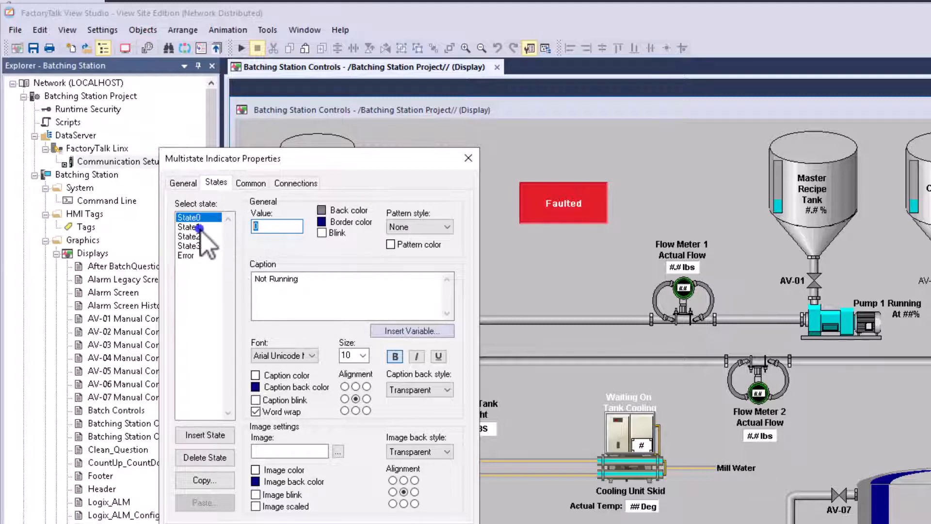
- Set State1's value to 1, apply with State0 selected, and close the dialog
left_click(190, 226)
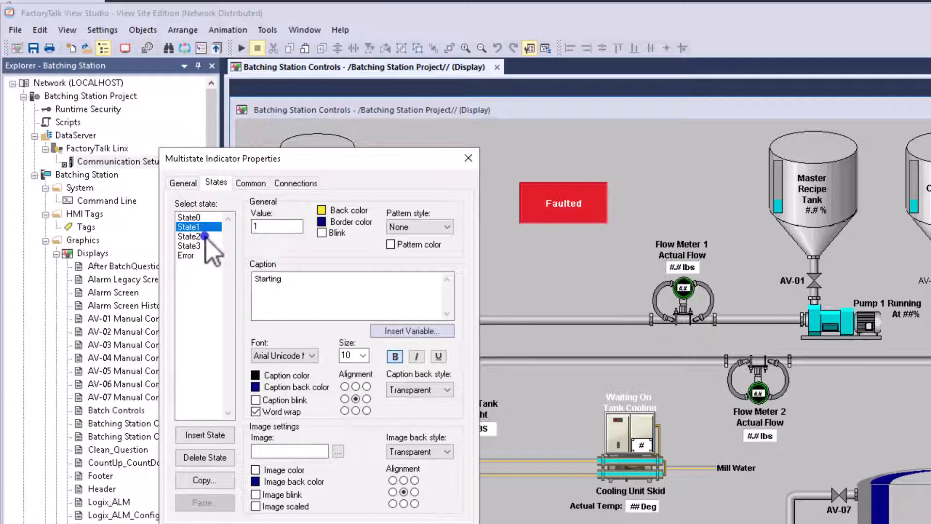
left_click(276, 226)
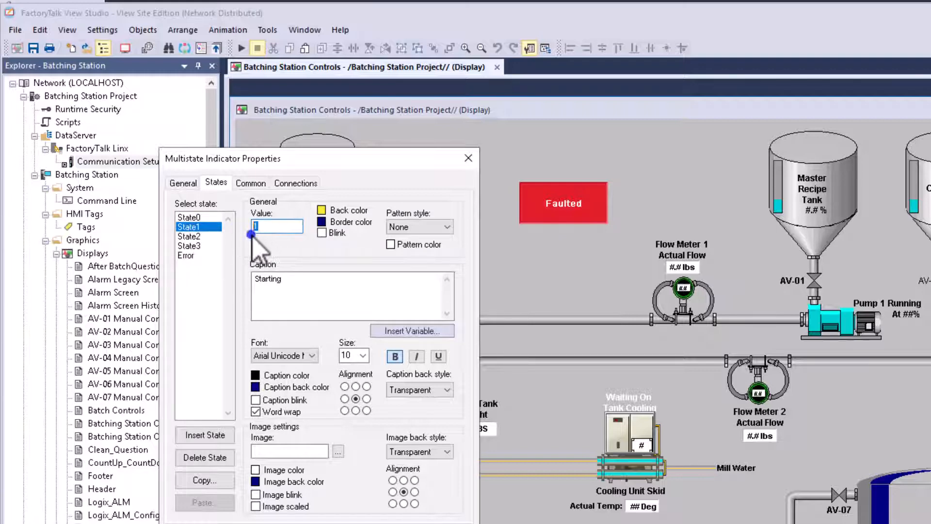
type("1")
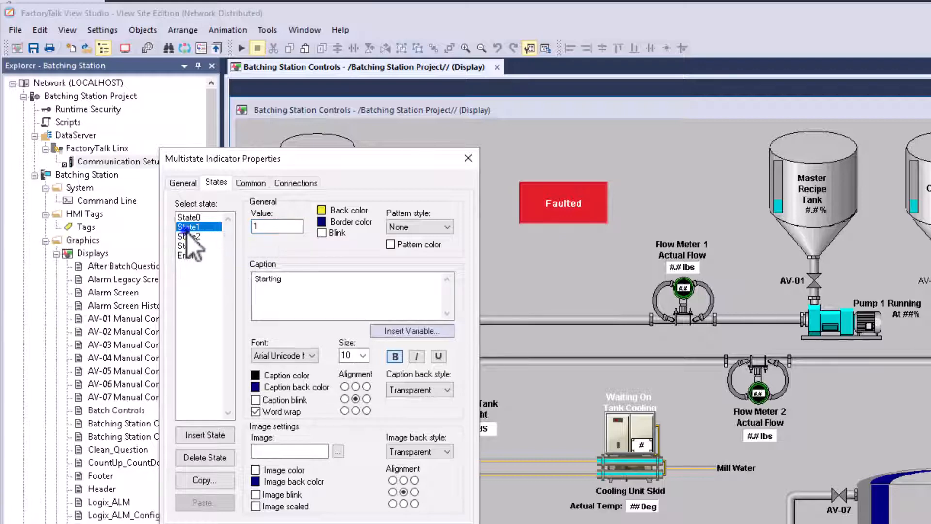
left_click(190, 217)
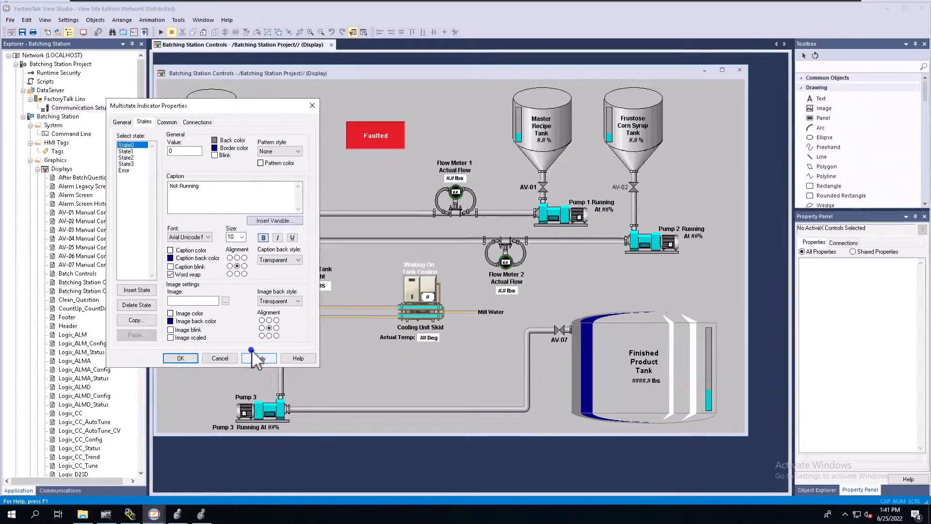
left_click(258, 358)
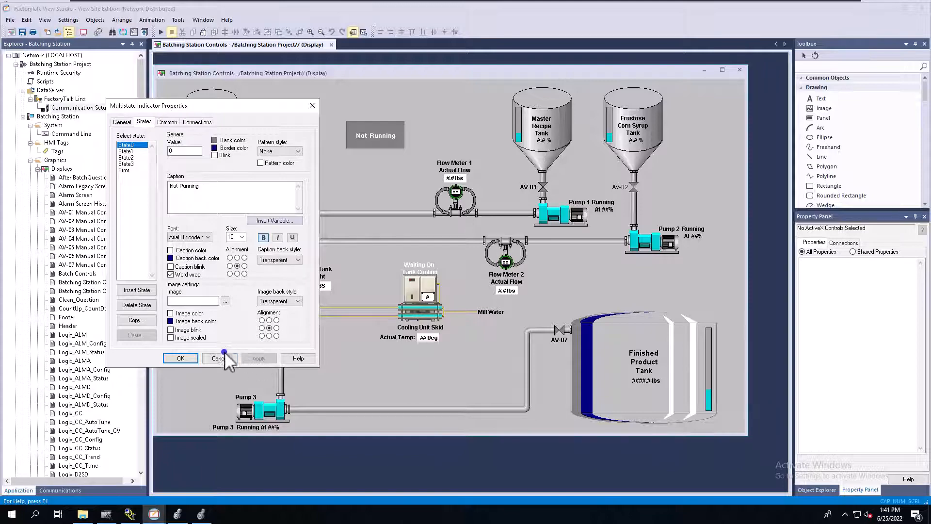
left_click(218, 358)
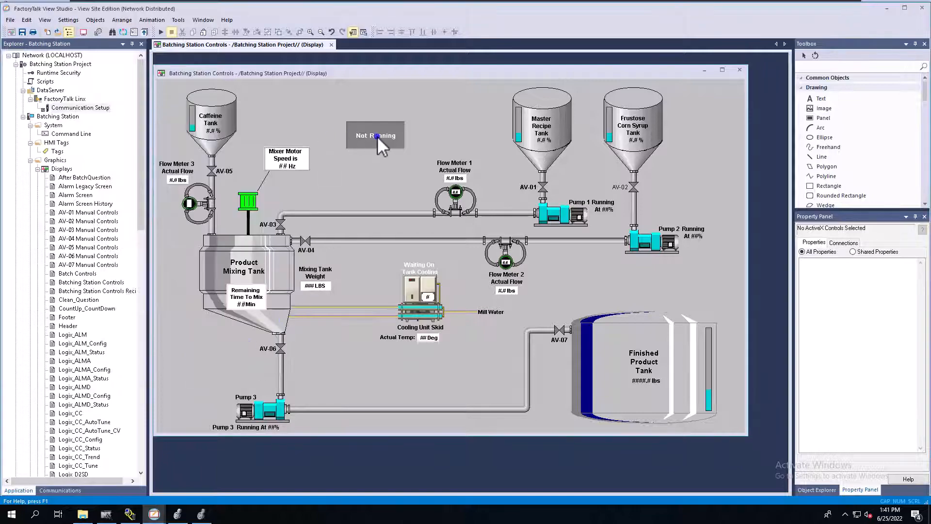
- Select the indicator and preview its Starting and Faulted states via the Property Panel State dropdown
left_click(375, 135)
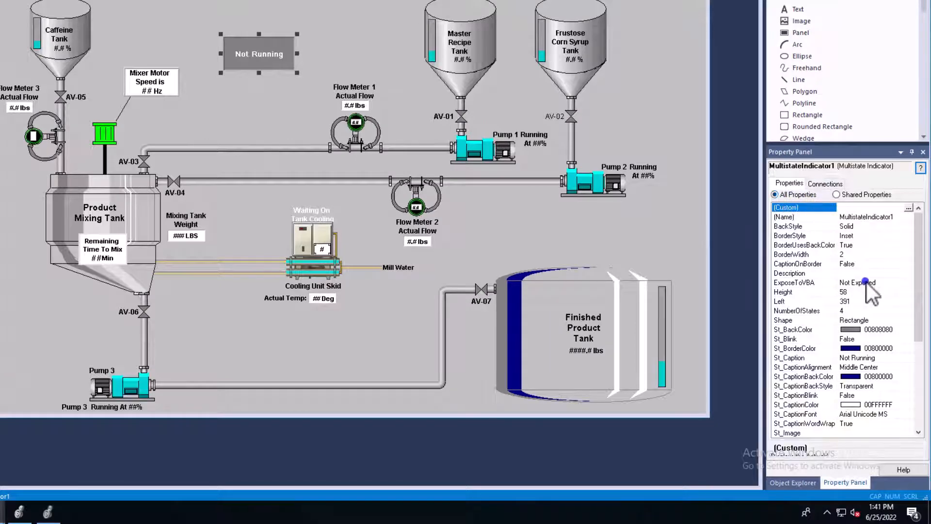
scroll("down", 3)
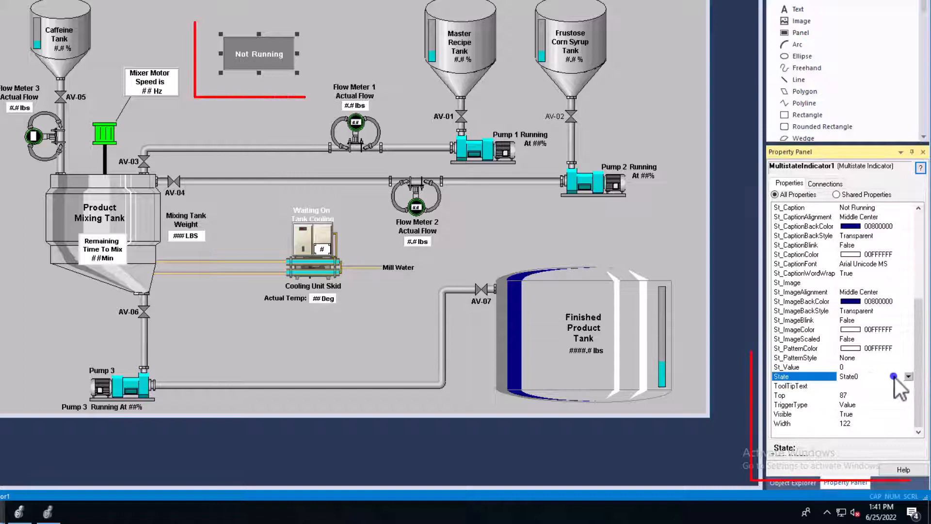
left_click(908, 376)
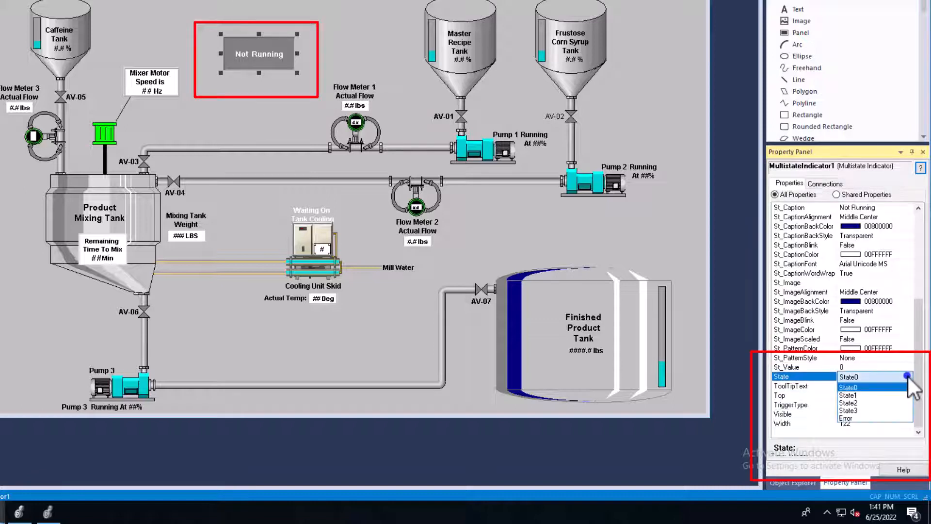
left_click(848, 394)
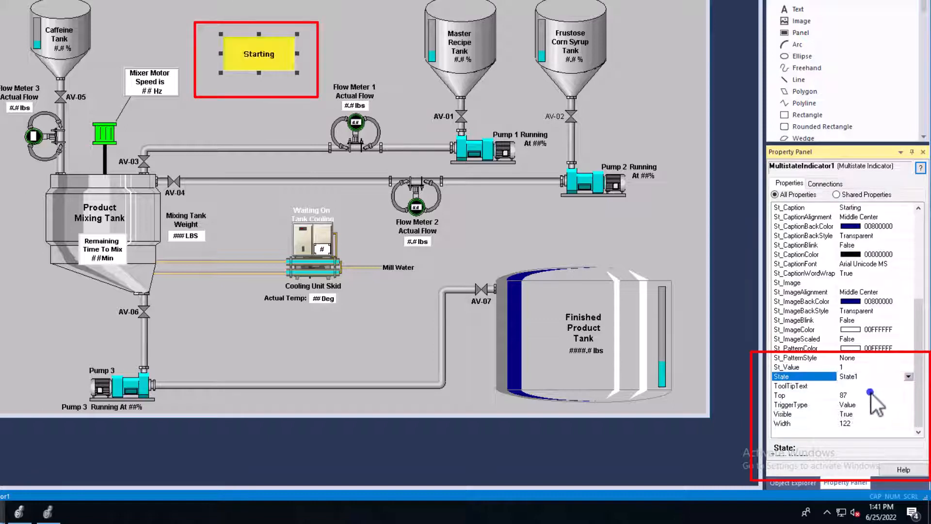
left_click(910, 376)
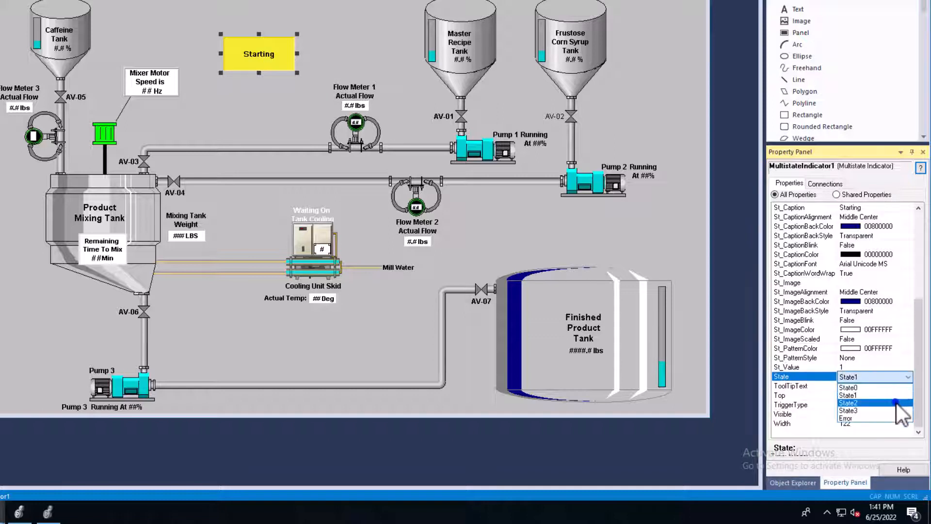
left_click(848, 410)
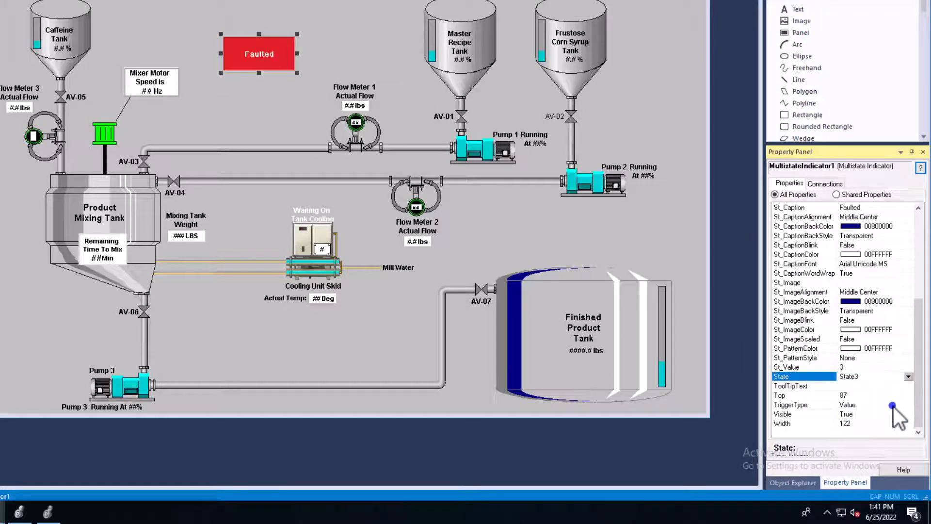
left_click(890, 375)
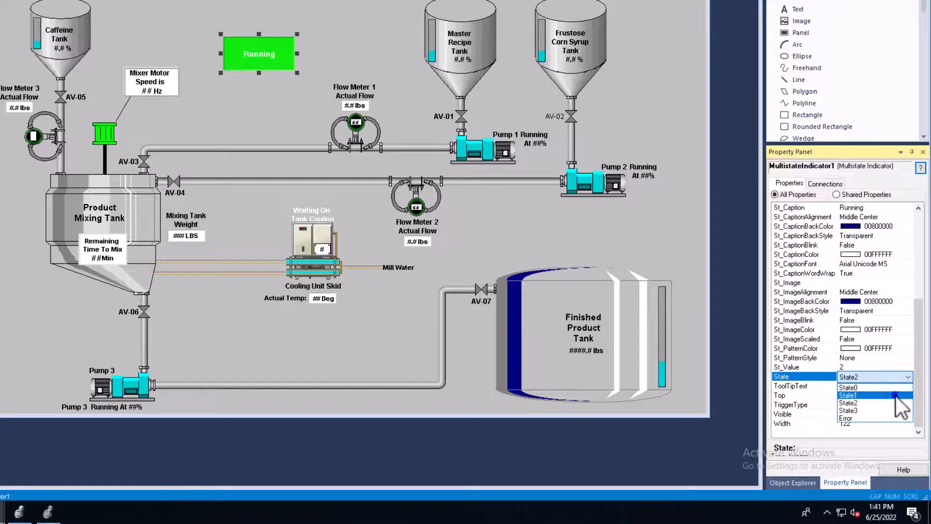
left_click(848, 395)
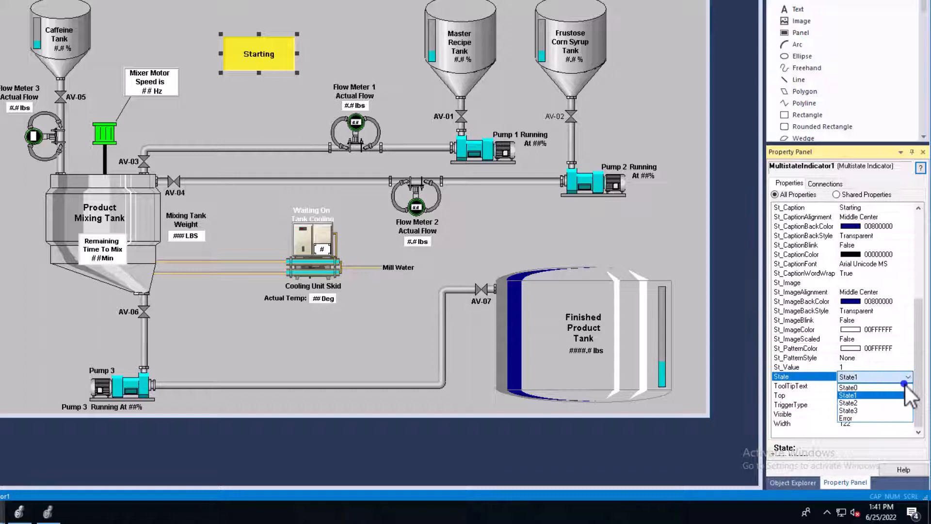
left_click(847, 387)
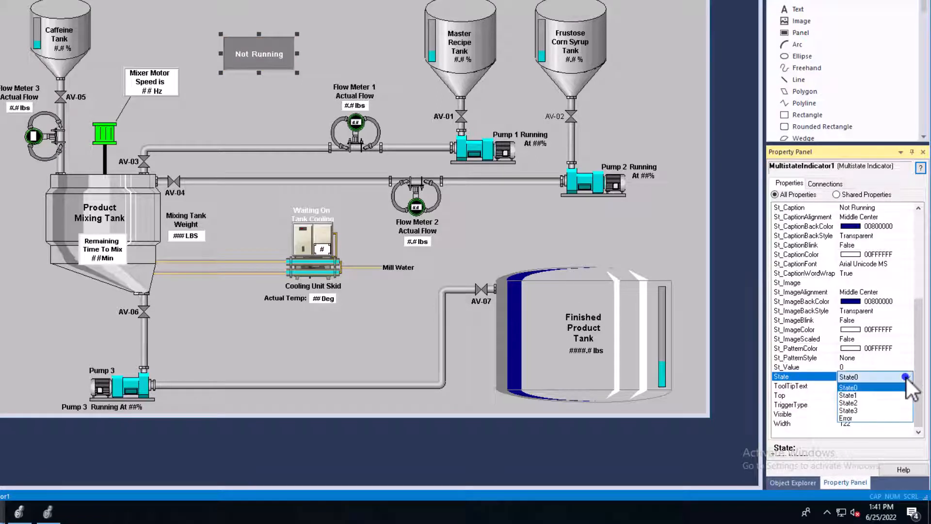
left_click(848, 396)
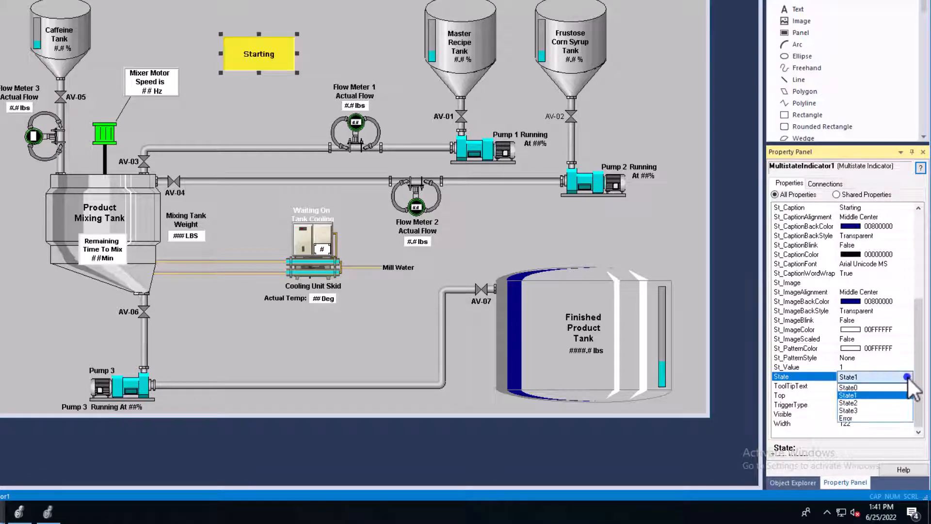
left_click(848, 388)
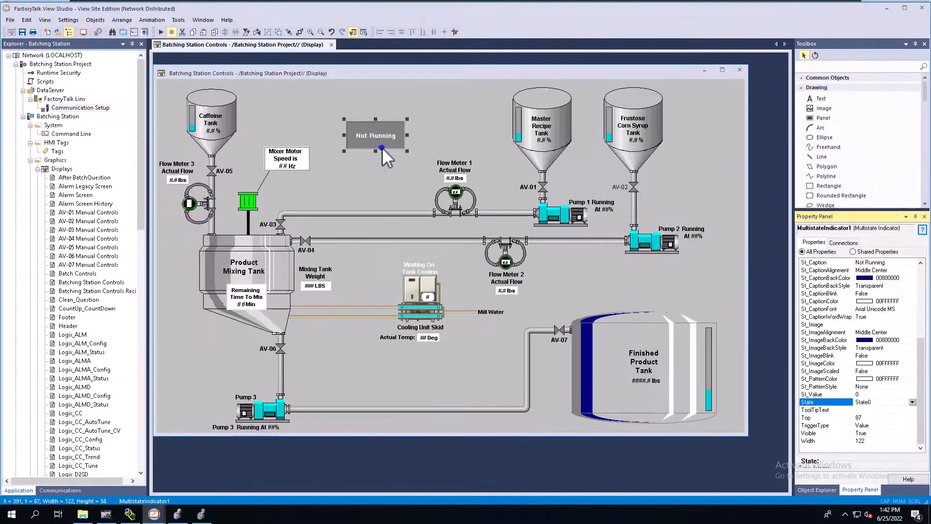
- Reopen the indicator properties and inspect the Not Running and Starting state values
double_click(375, 135)
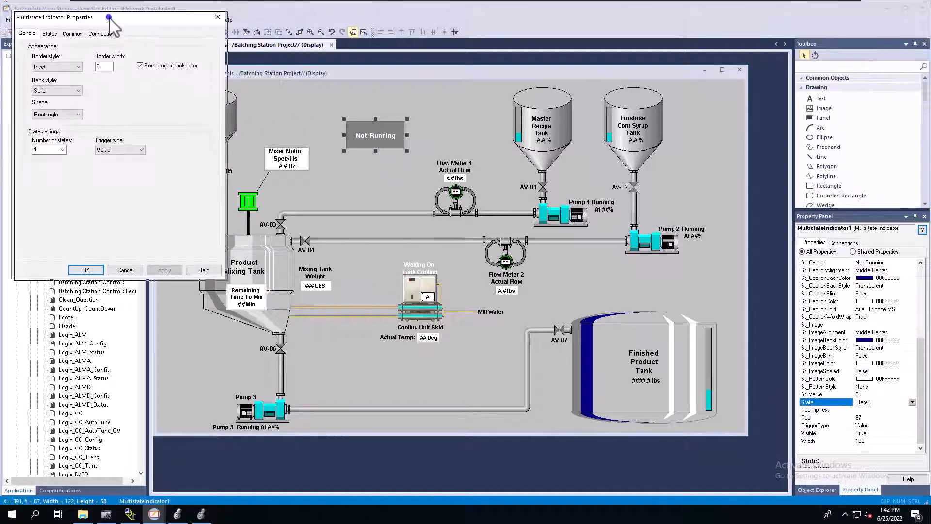
left_click(428, 151)
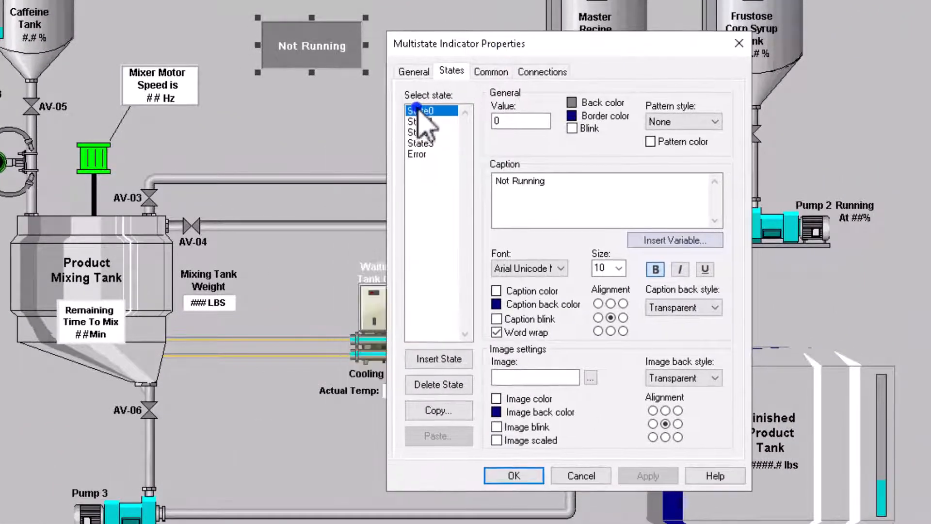
left_click(519, 121)
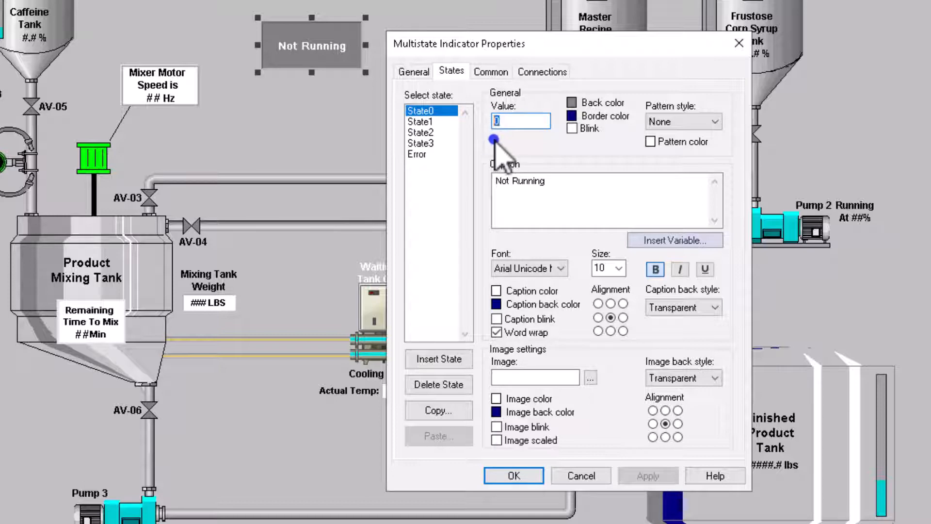
left_click(421, 121)
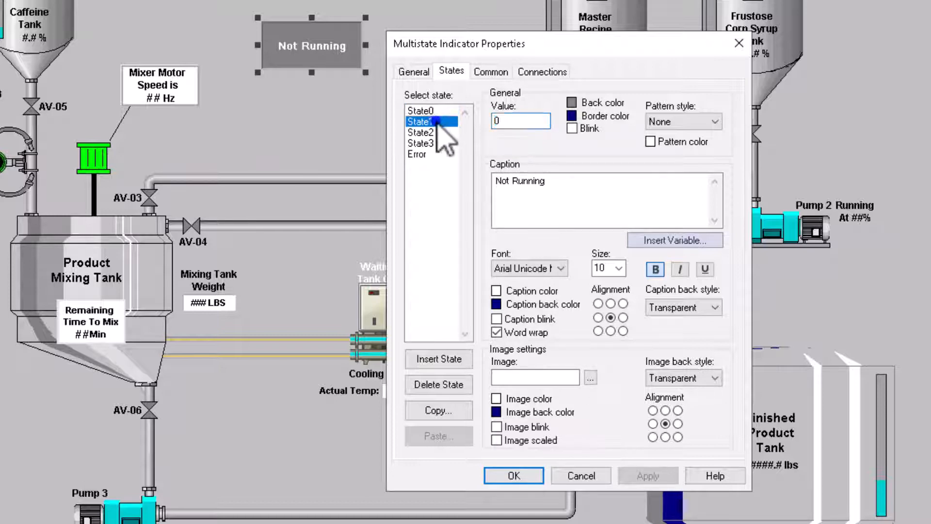
left_click(421, 122)
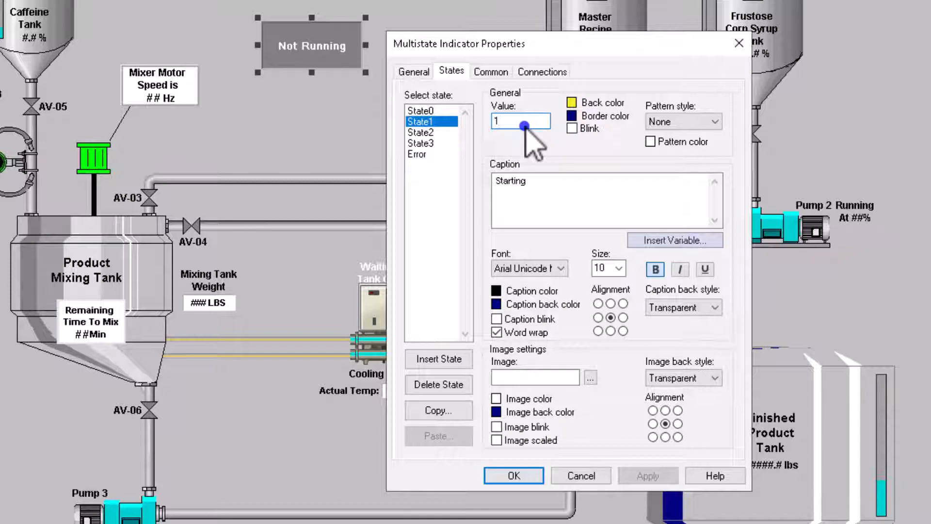
type("00")
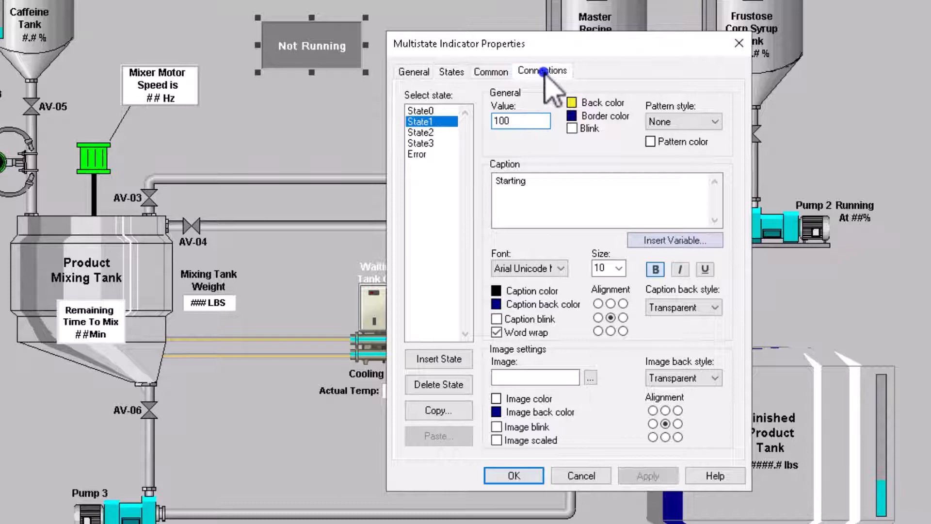
- Inspect the Running state's value and the tag connection, ending on the Not Running state
left_click(451, 71)
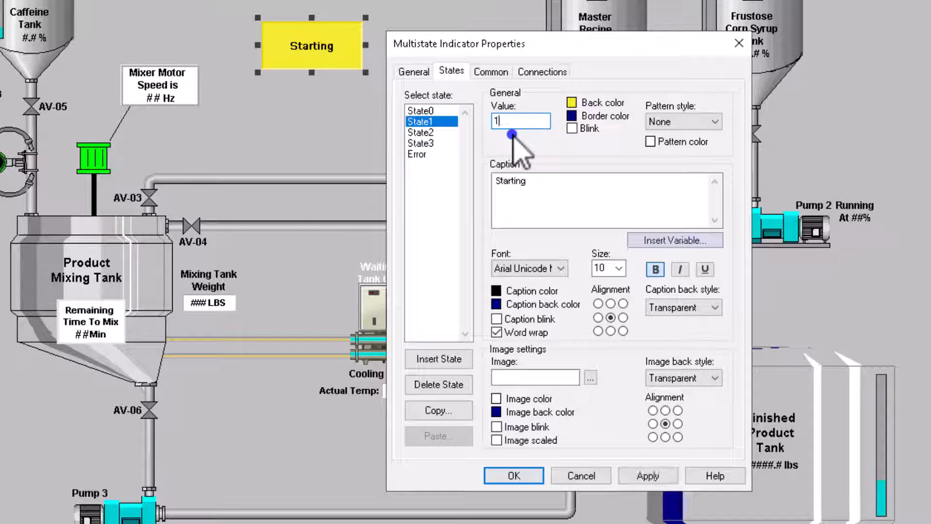
left_click(420, 132)
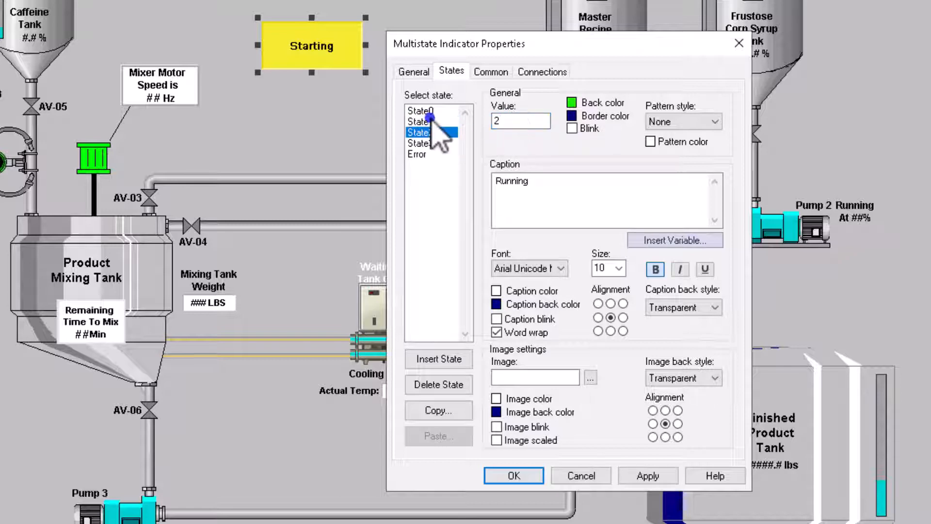
left_click(427, 131)
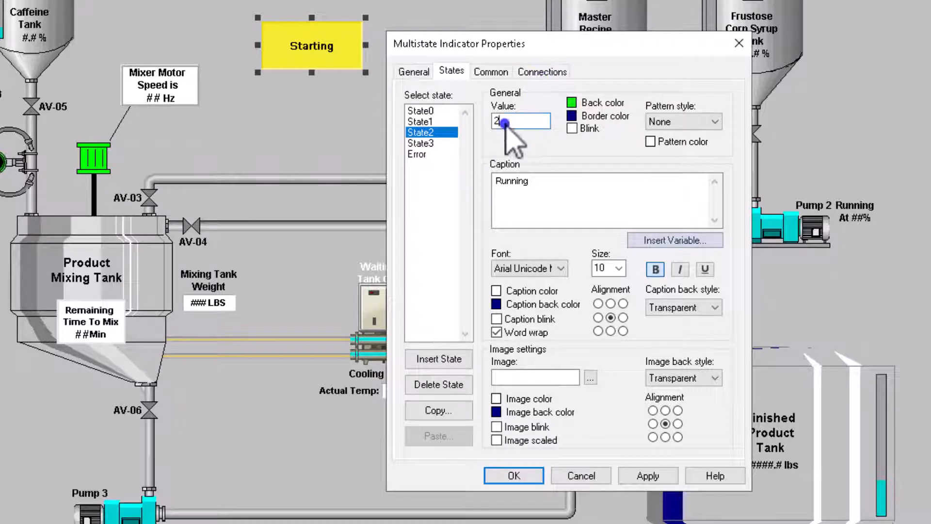
left_click(541, 71)
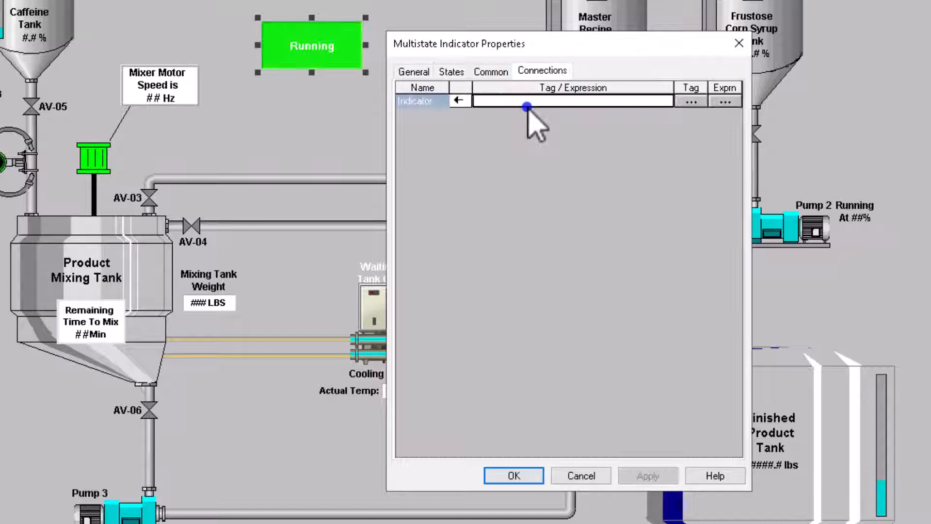
left_click(451, 72)
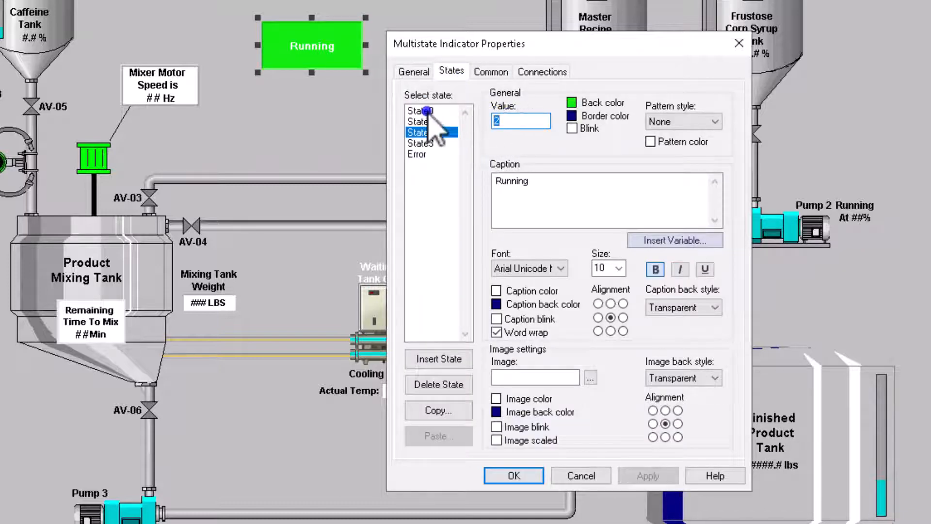
left_click(420, 111)
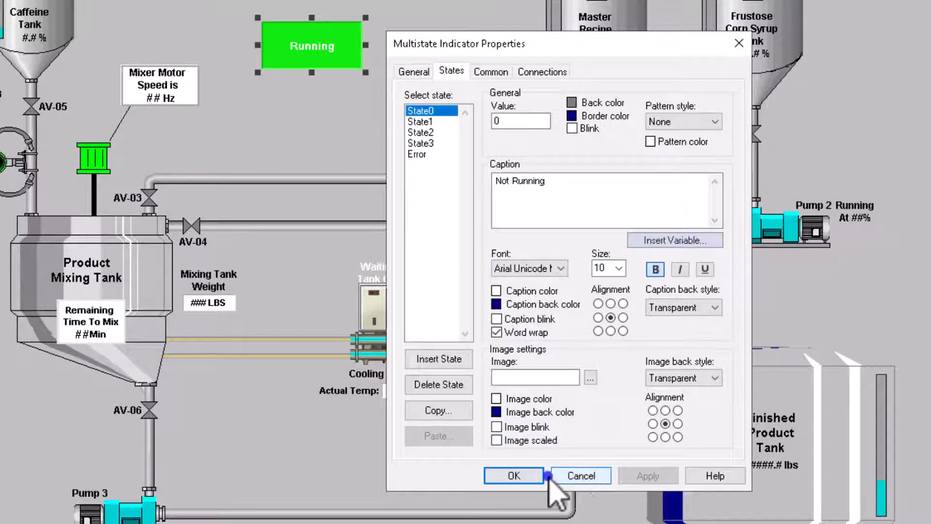
- Cancel the dialog and preview State1 Starting, then State2 Running, from the Property Panel
left_click(513, 475)
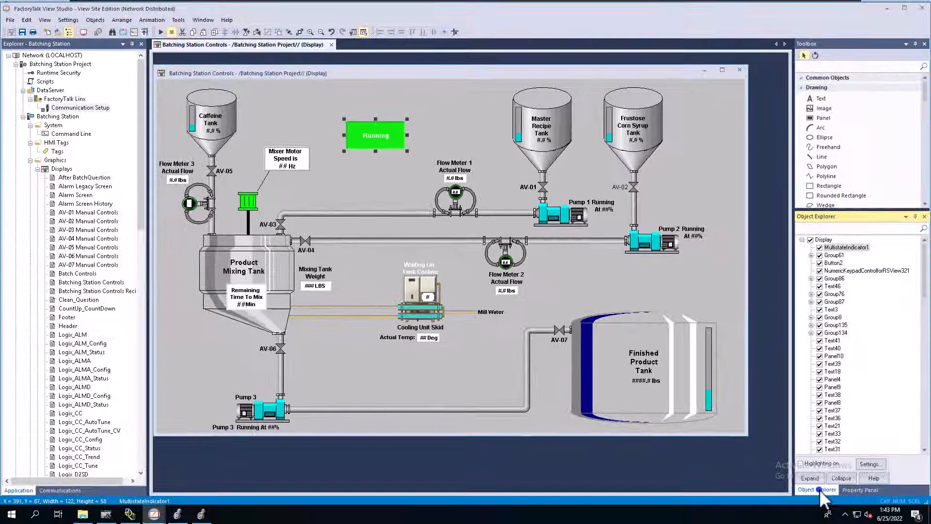
left_click(859, 489)
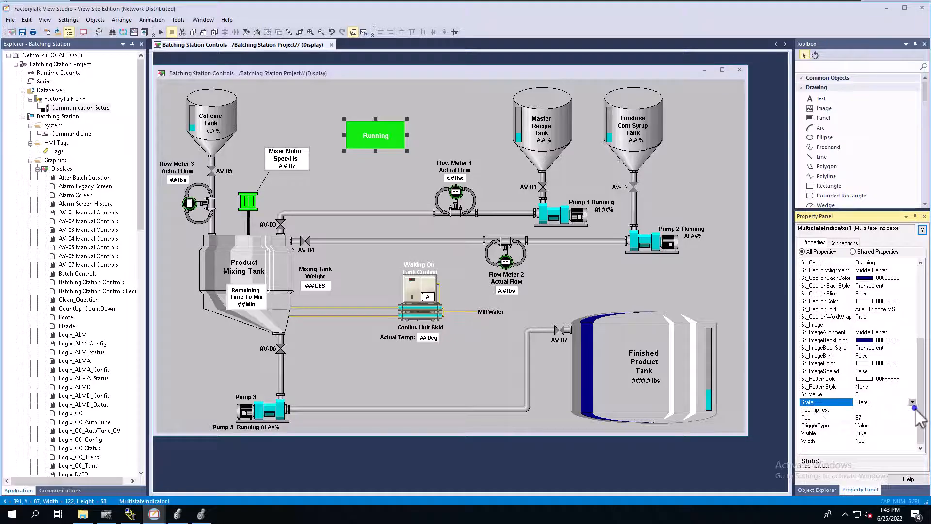
left_click(917, 402)
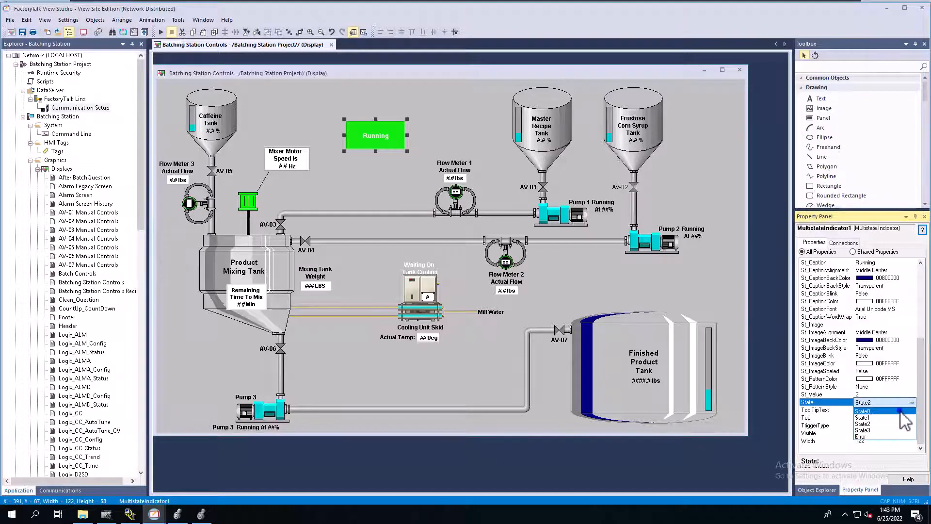
left_click(862, 410)
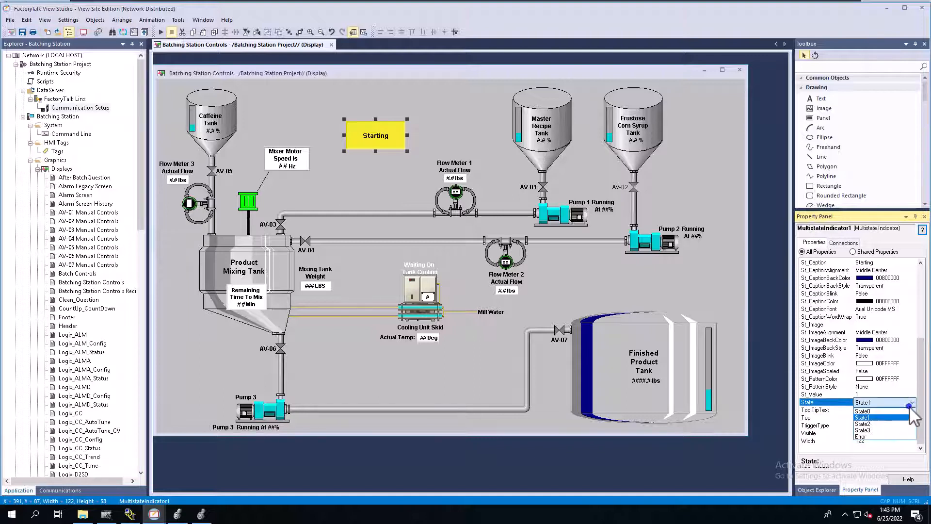
left_click(862, 417)
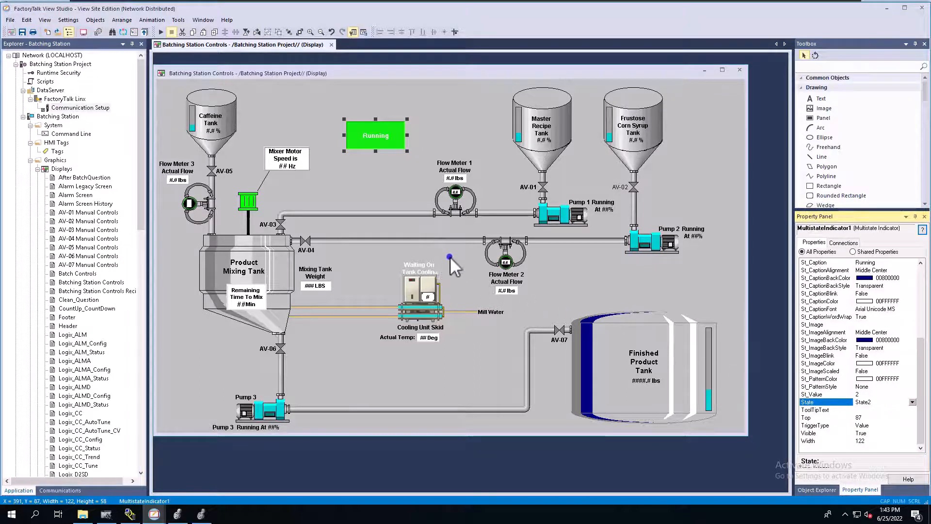
mouse_move(455, 252)
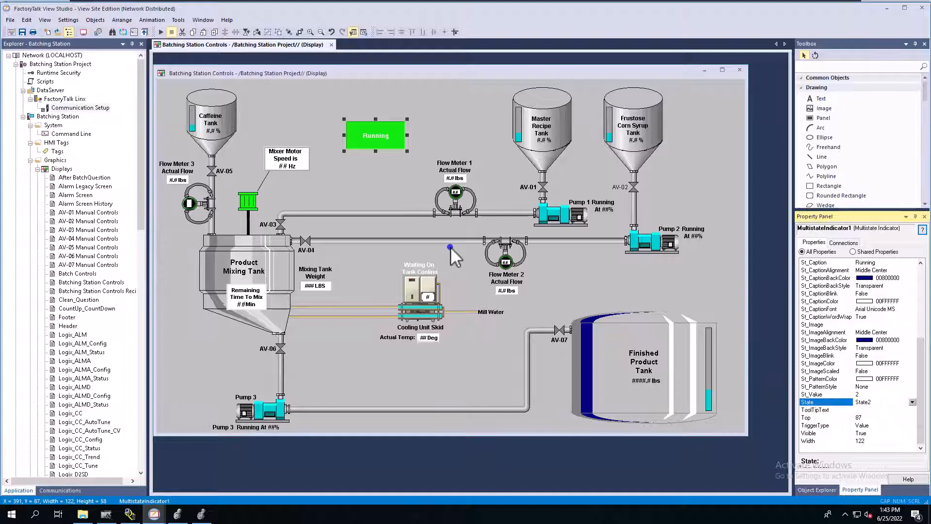